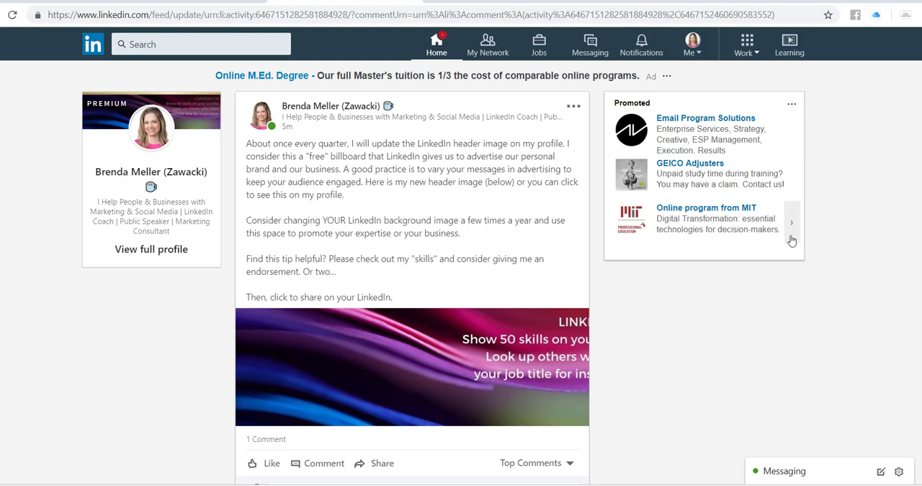
mouse_move(214, 216)
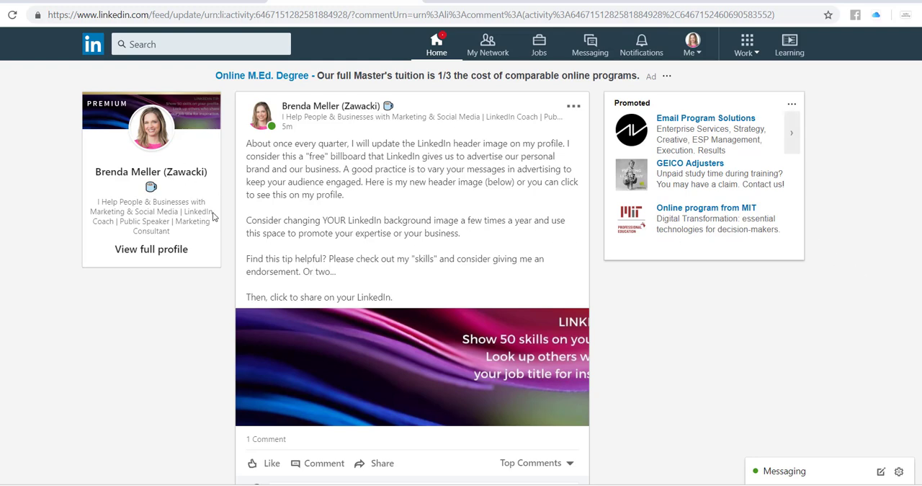
Go from the feed to your own LinkedIn profile page with the LINKEDIN TIP banner
click(331, 106)
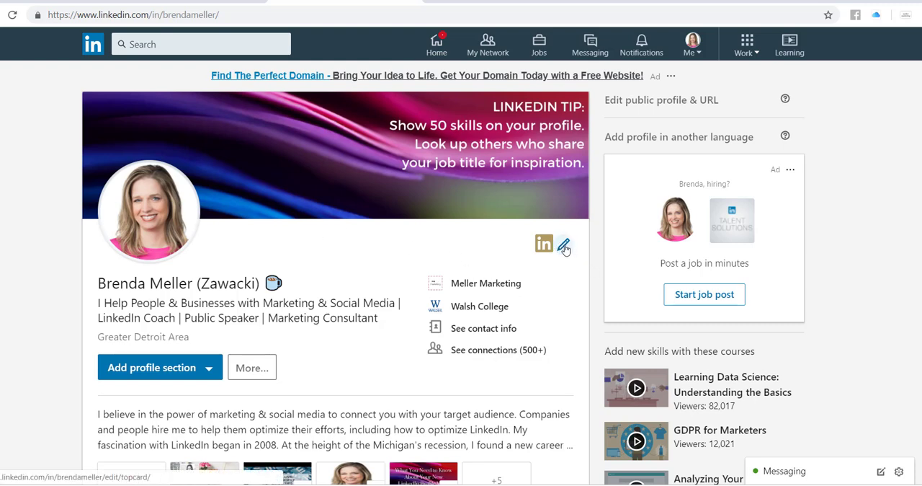
Start editing the profile intro so the banner, name and headline fields appear
click(565, 245)
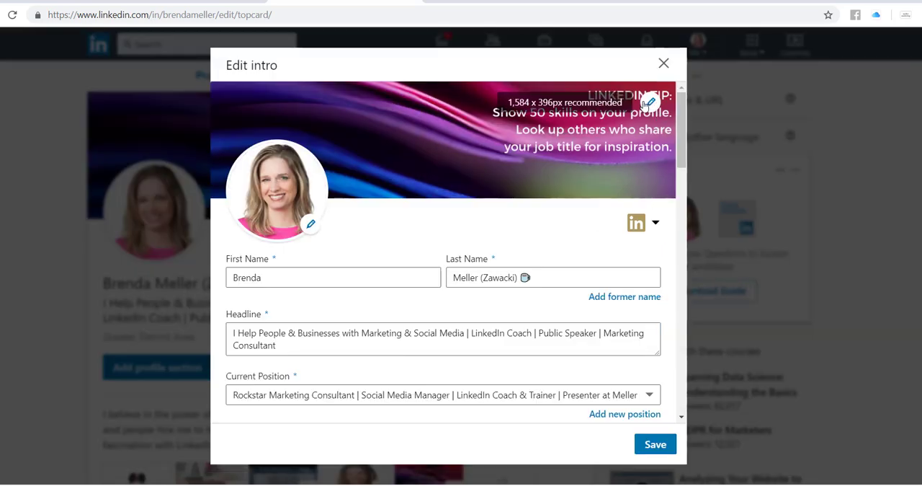
mouse_move(646, 103)
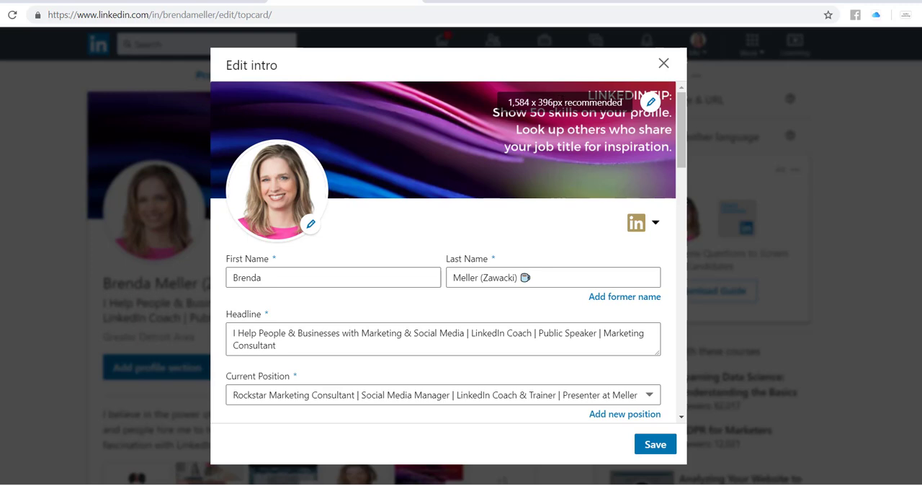
mouse_move(582, 117)
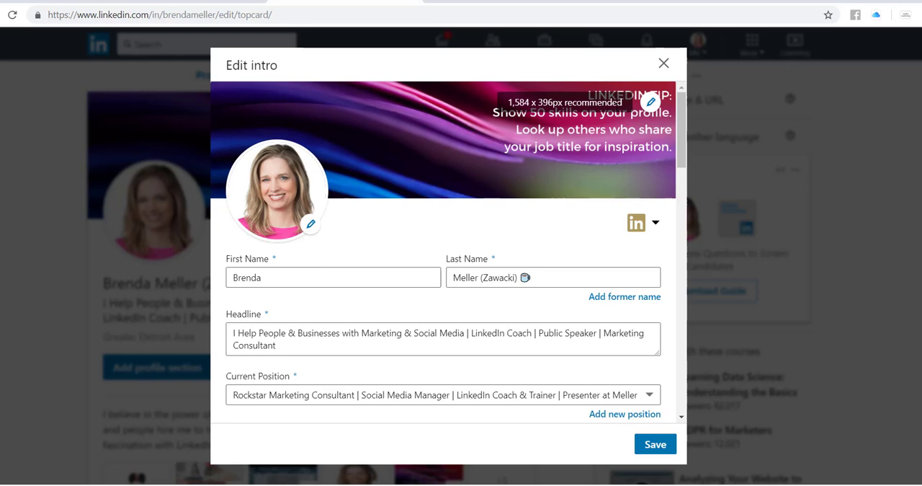
mouse_move(617, 165)
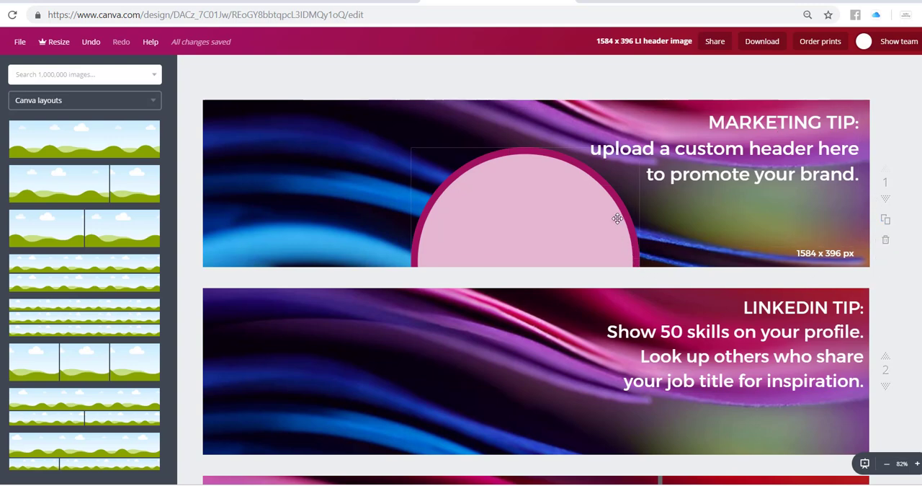
mouse_move(444, 180)
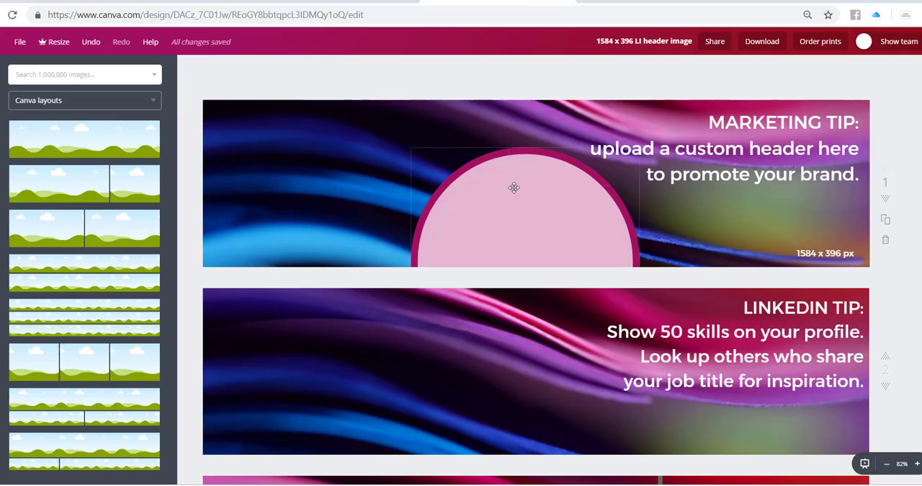
mouse_move(439, 229)
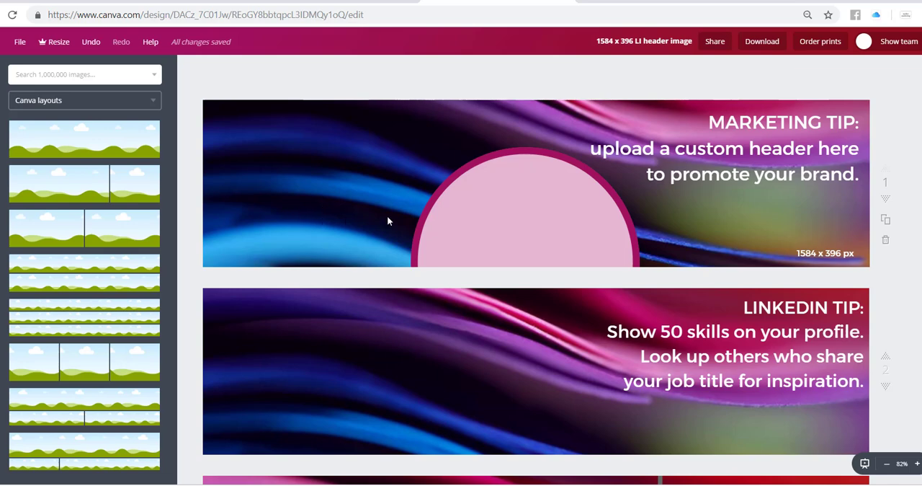
Drag the pink circle from the MARKETING TIP page down onto the LINKEDIN TIP header
click(534, 209)
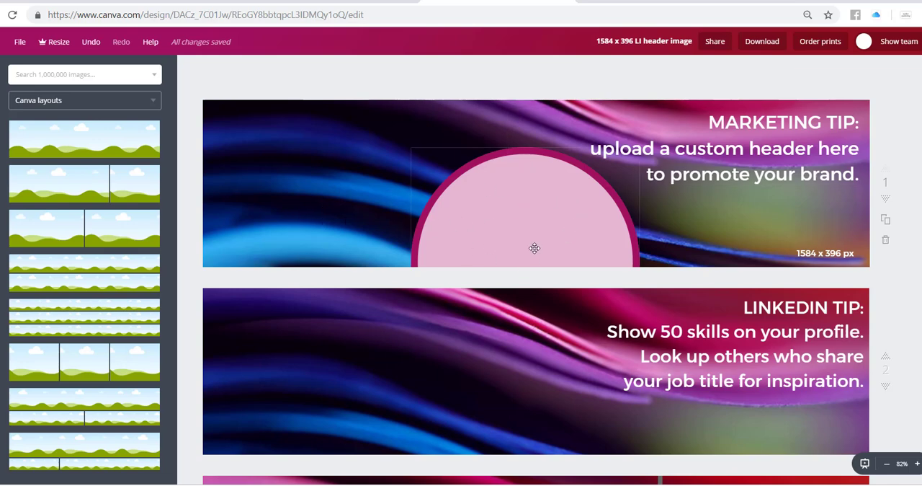
mouse_move(546, 220)
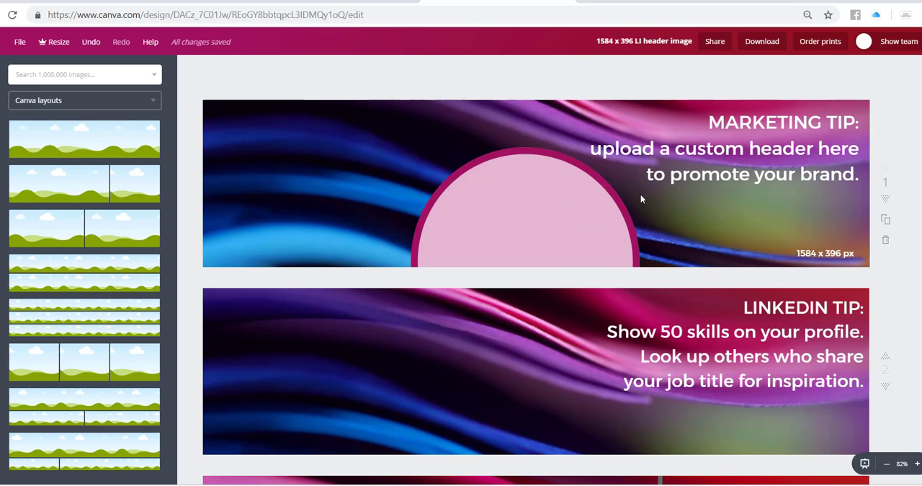
scroll(down, 3)
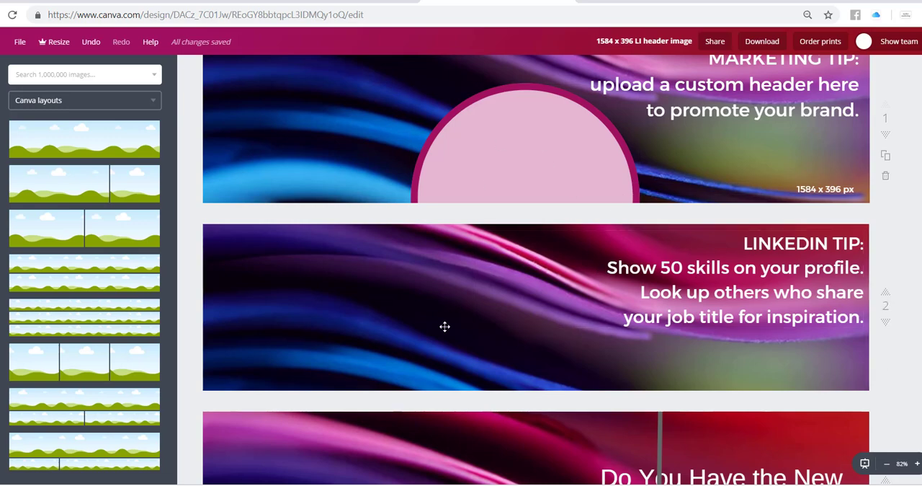
click(524, 144)
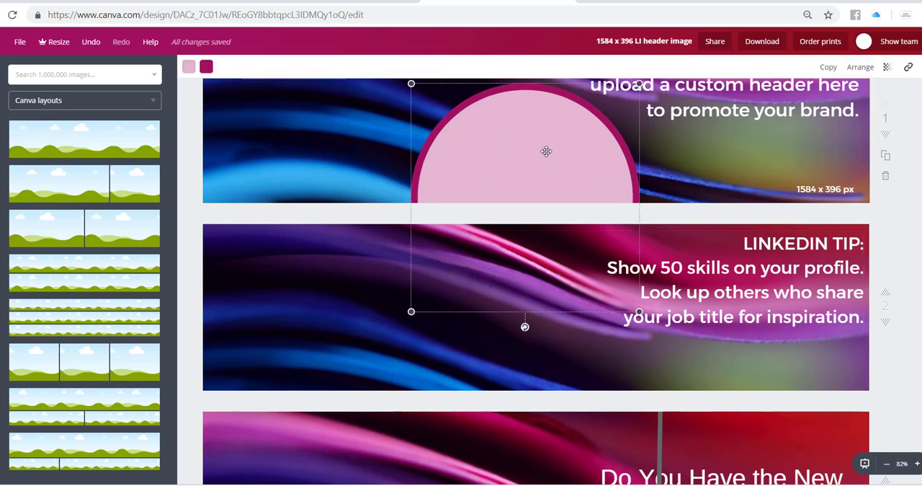
drag(546, 151, 525, 325)
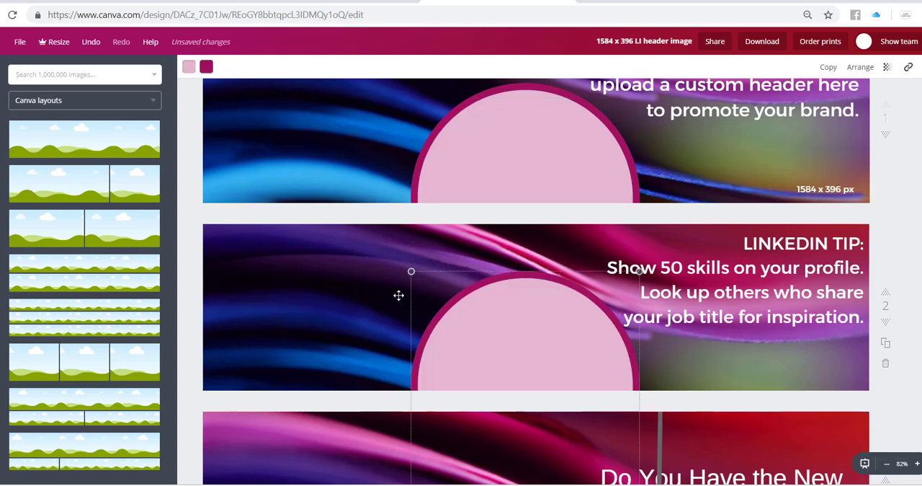
mouse_move(654, 335)
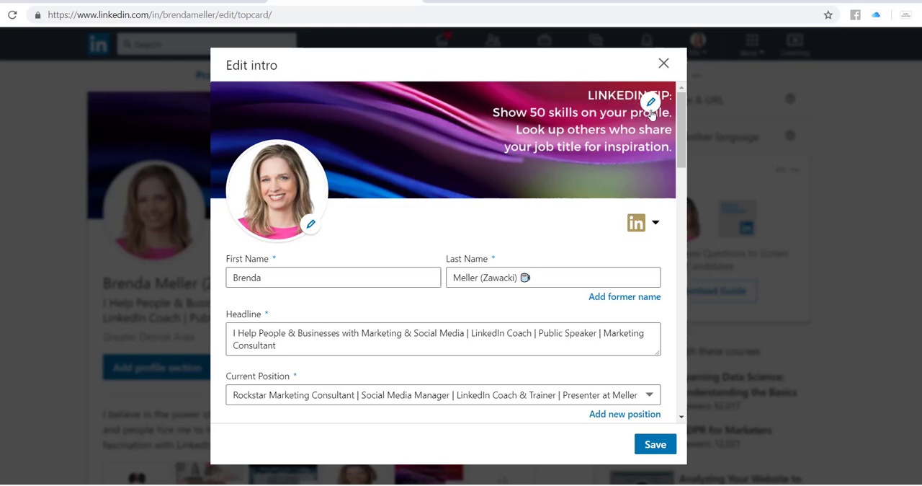
Replace the background photo with the LINKEDIN TIP banner and return to the intro editor
click(651, 101)
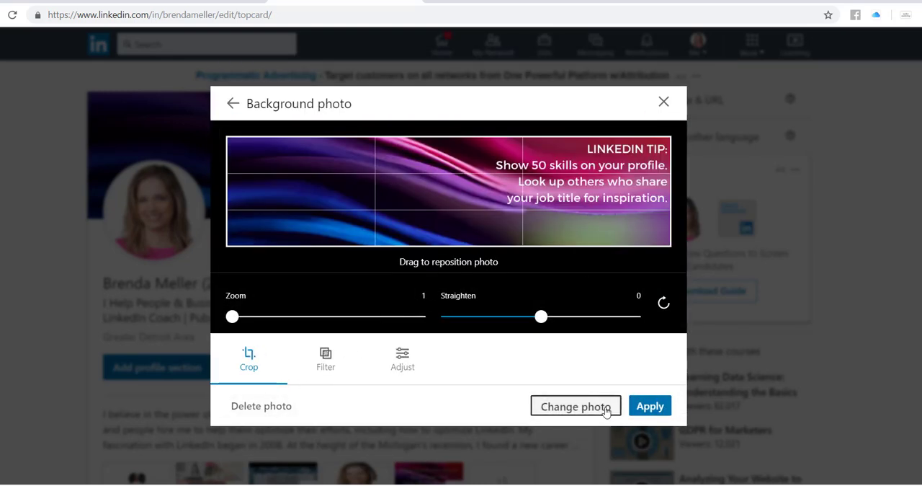
click(577, 406)
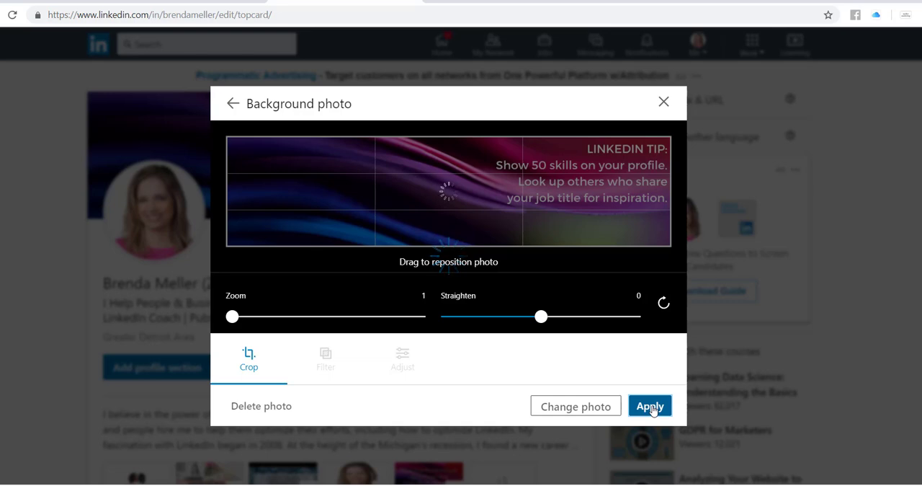
click(648, 406)
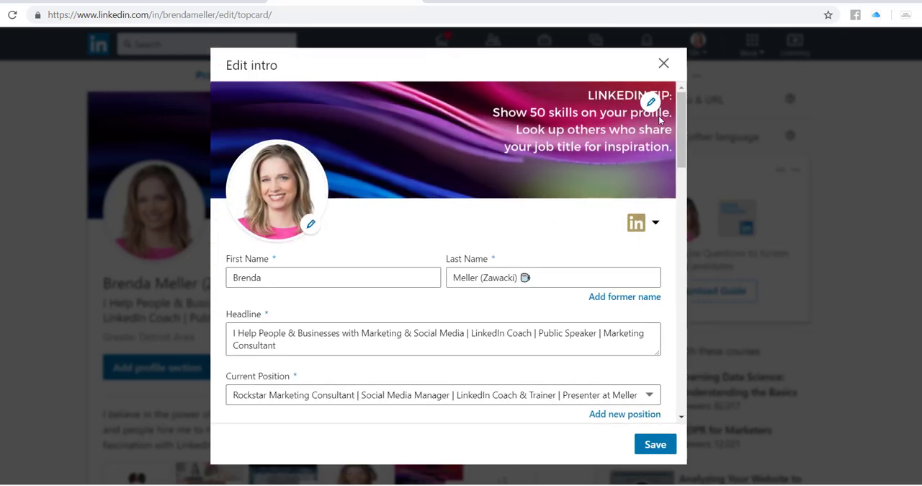
mouse_move(650, 101)
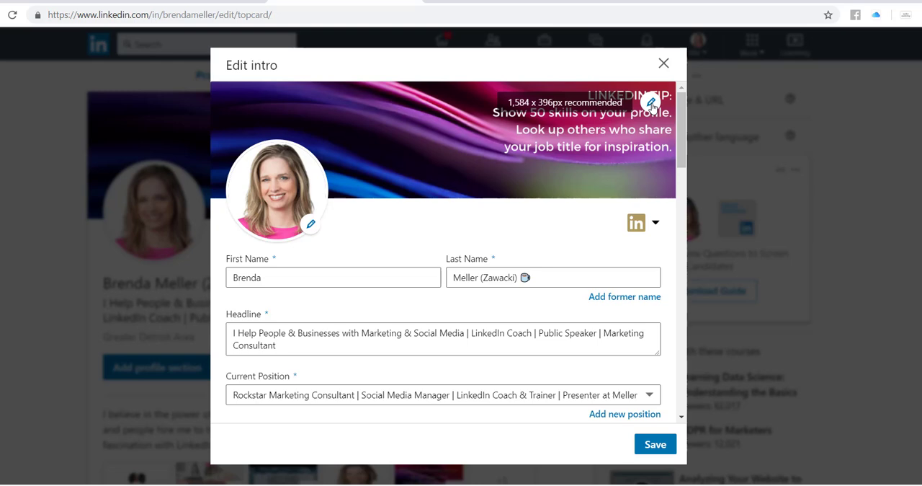
Try zooming and repositioning the header photo in the background photo editor
click(652, 100)
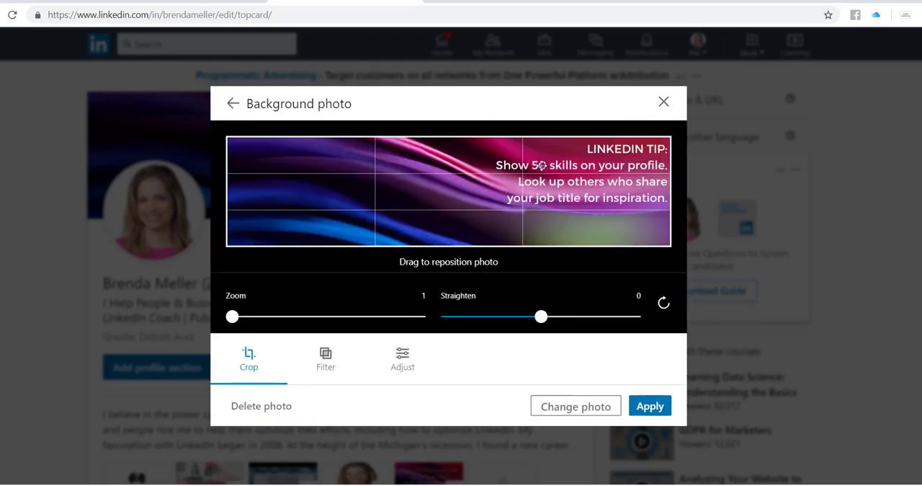
drag(232, 315, 363, 316)
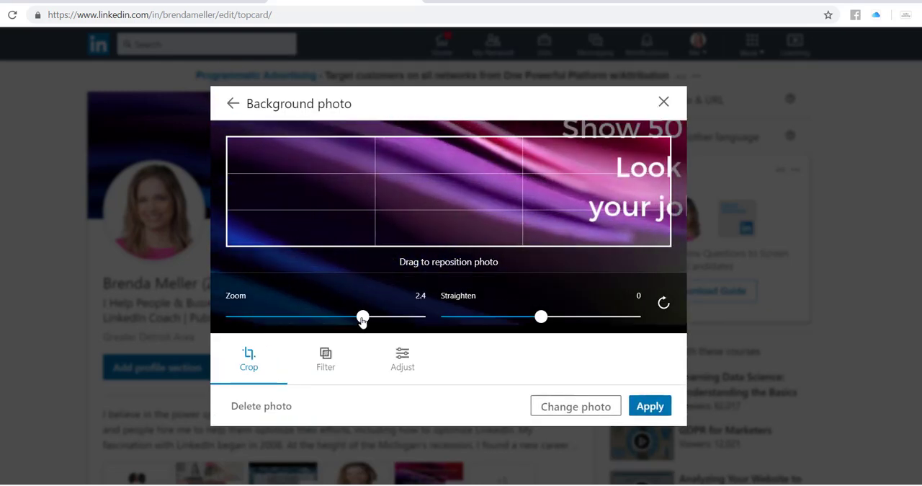
drag(363, 317, 232, 317)
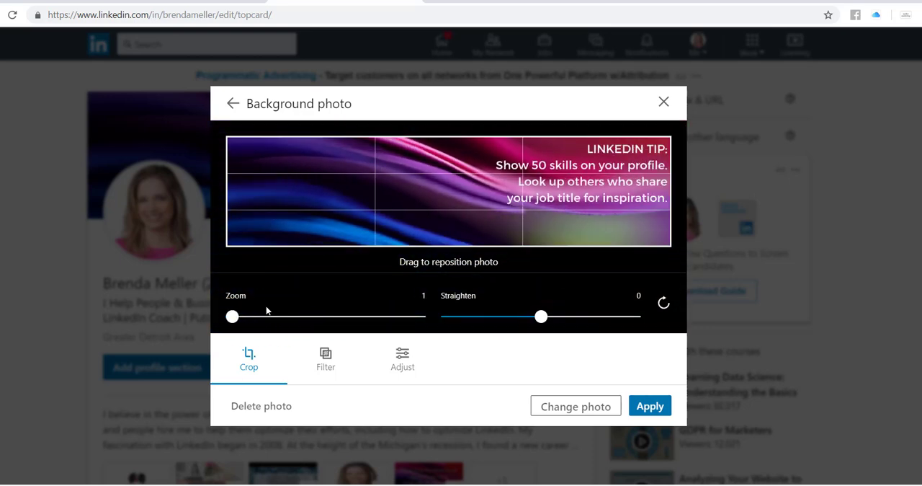
mouse_move(528, 246)
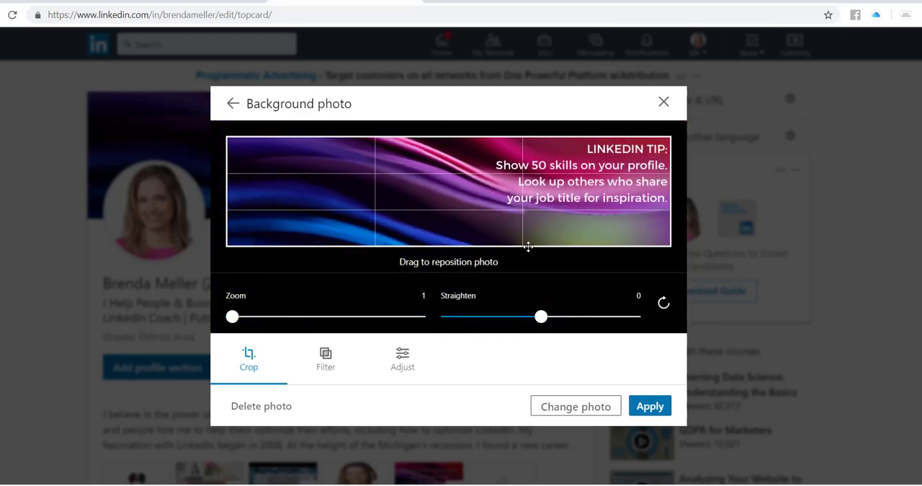
drag(527, 246, 470, 232)
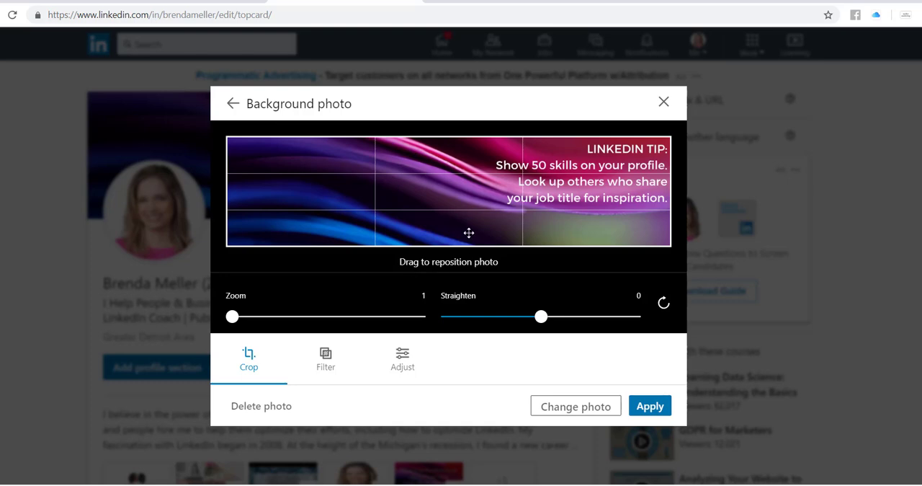
mouse_move(588, 222)
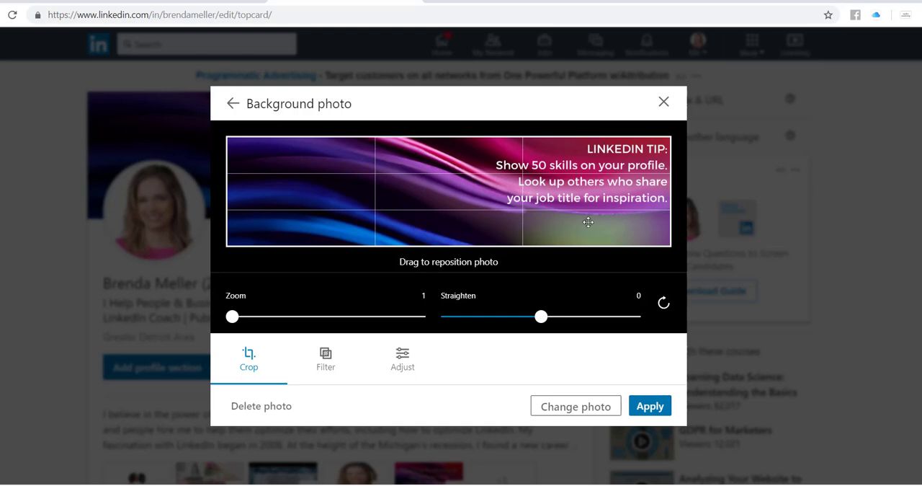
mouse_move(582, 330)
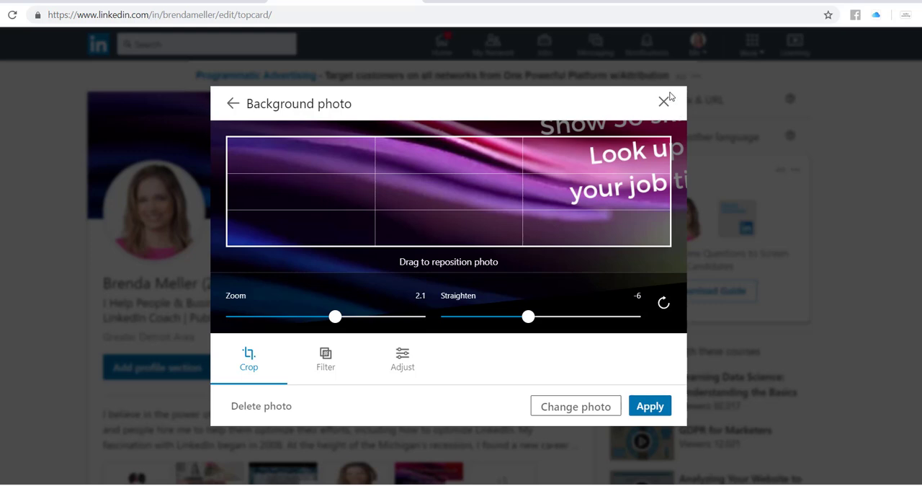
Discard the header adjustments and leave the intro editor unsaved, keeping the banner as uploaded
click(663, 100)
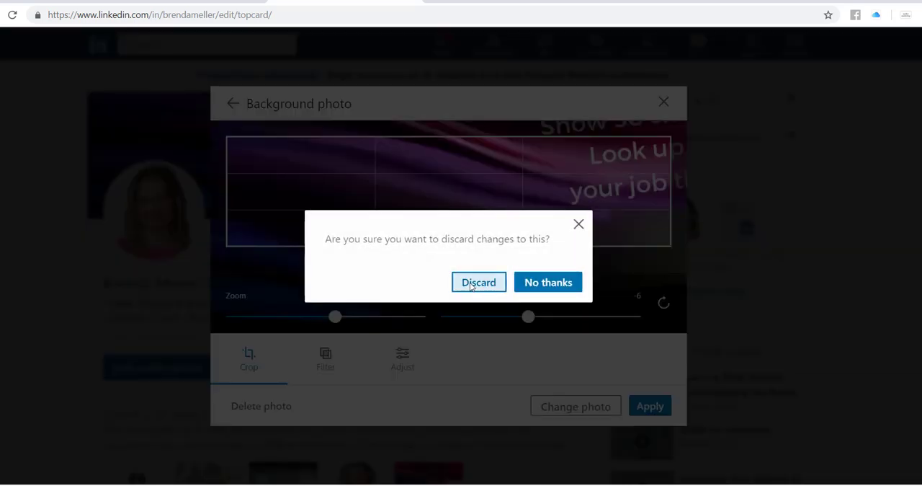
click(479, 282)
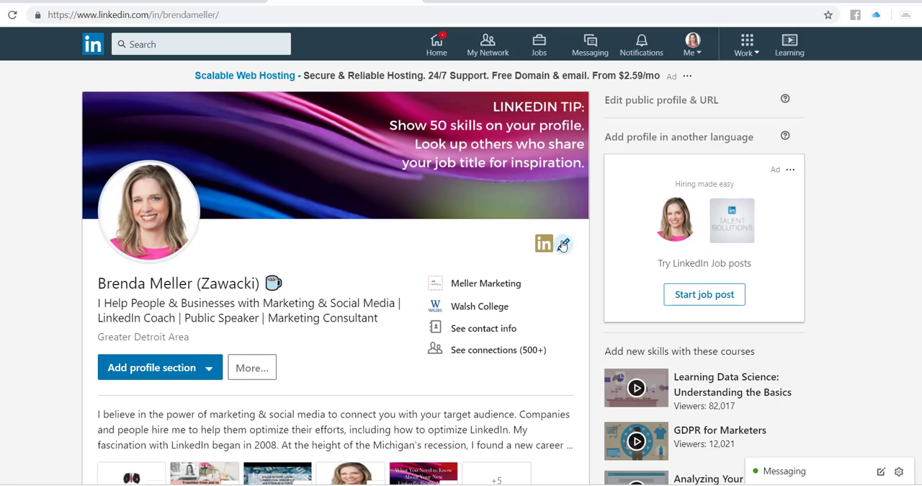
click(562, 243)
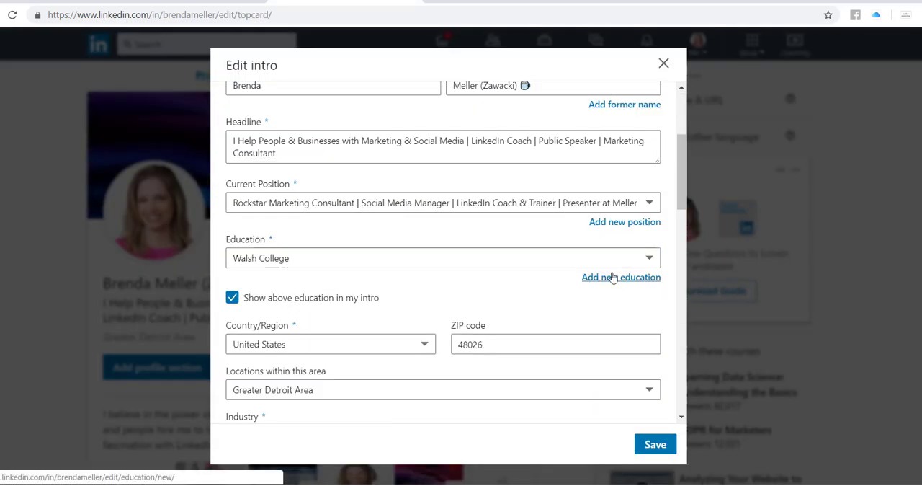
scroll(down, 3)
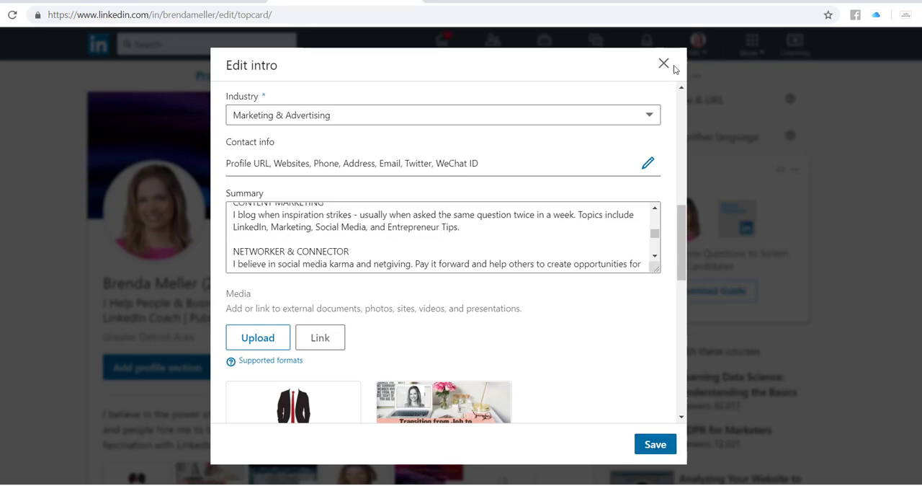
click(663, 64)
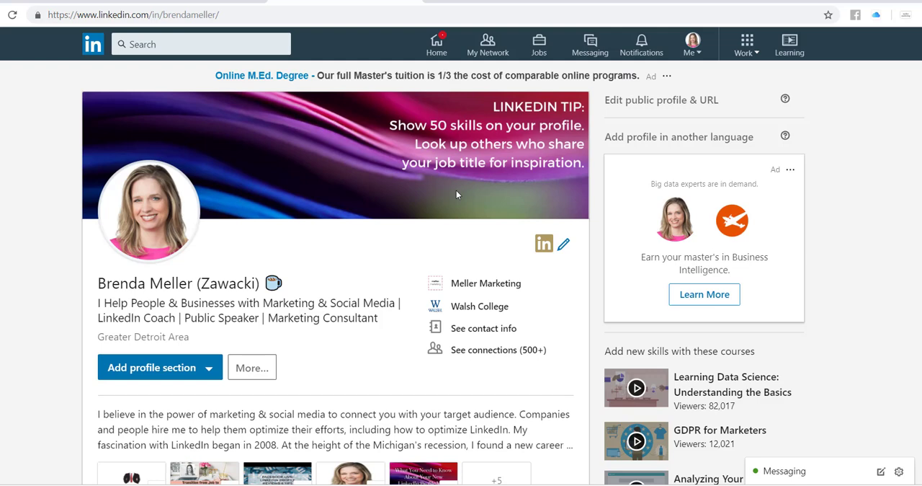
mouse_move(435, 279)
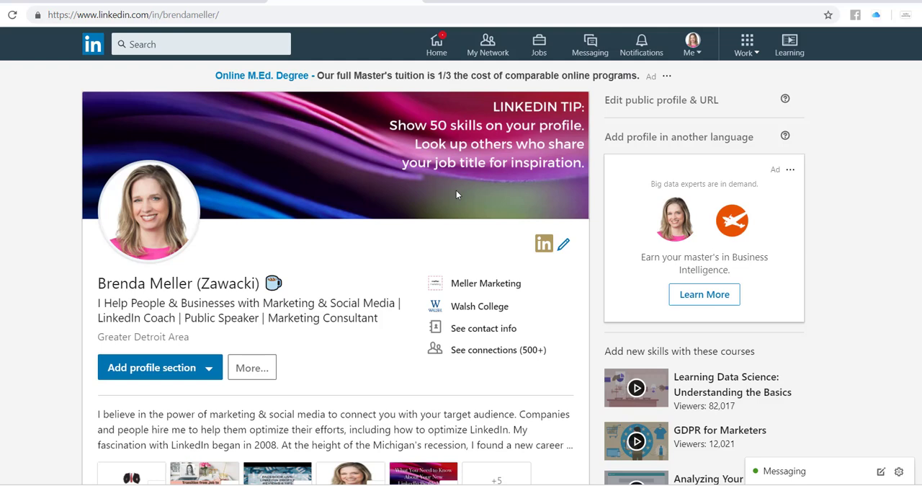
mouse_move(539, 294)
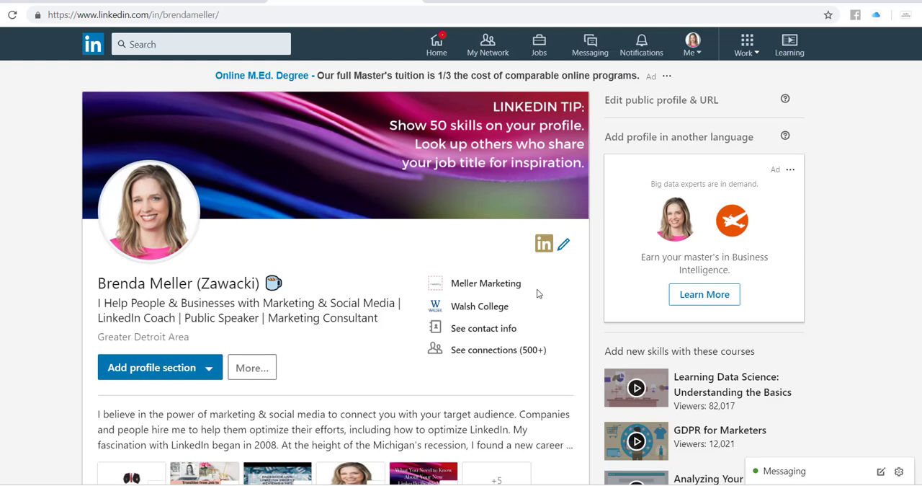
mouse_move(574, 384)
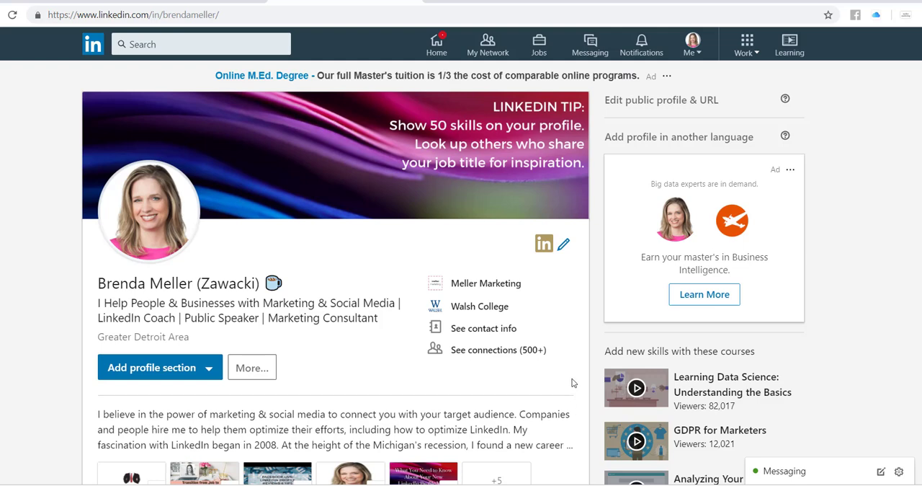